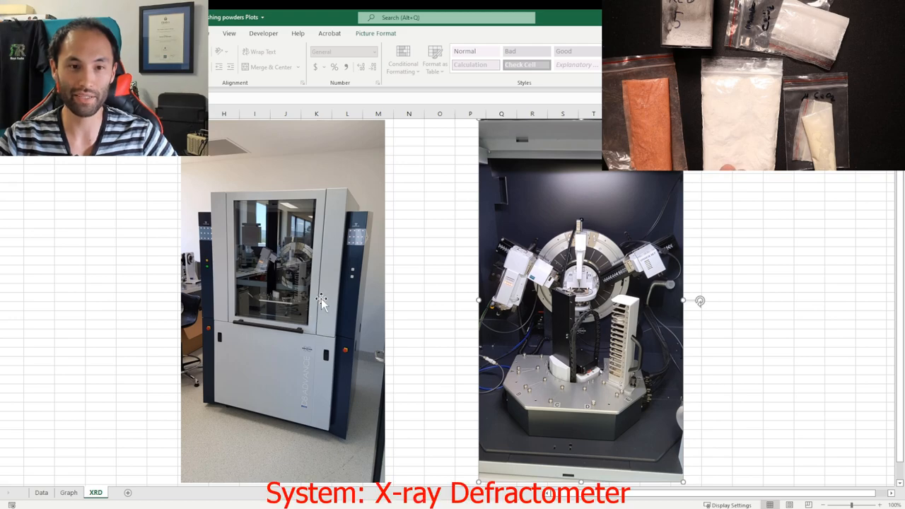
mouse_move(325, 309)
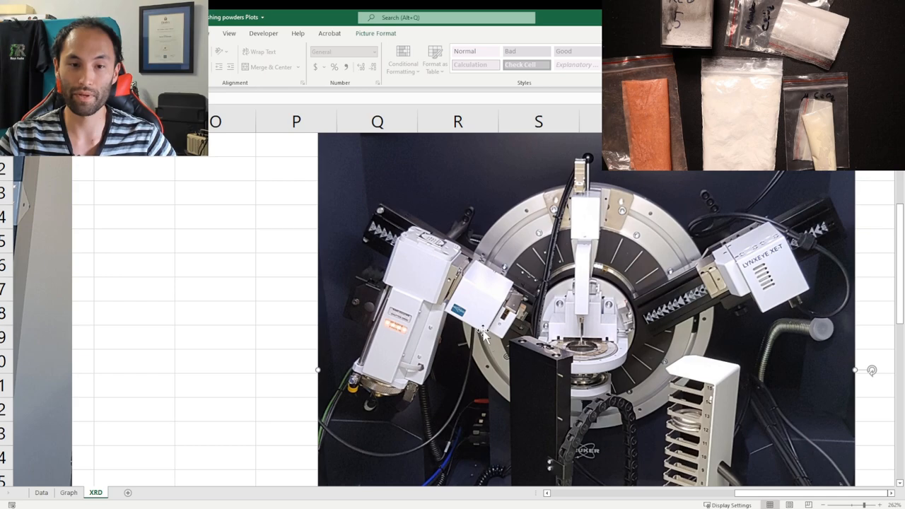
mouse_move(506, 277)
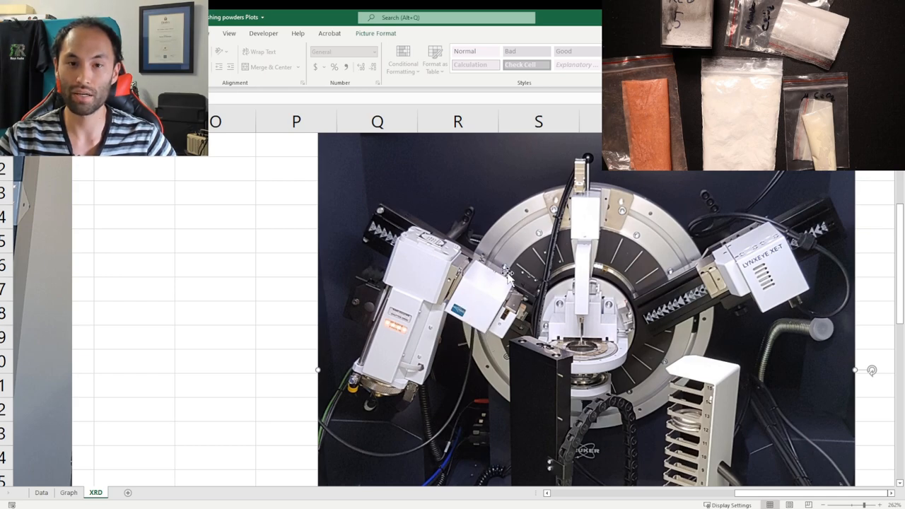
mouse_move(712, 296)
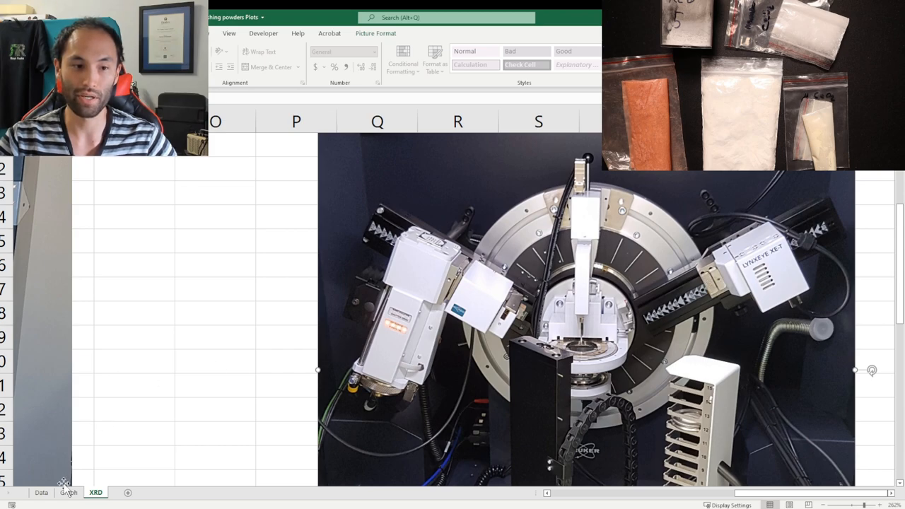
Show the Graph sheet with the '5 Polishing Powders AlO and CeO' XRD line chart.
click(66, 492)
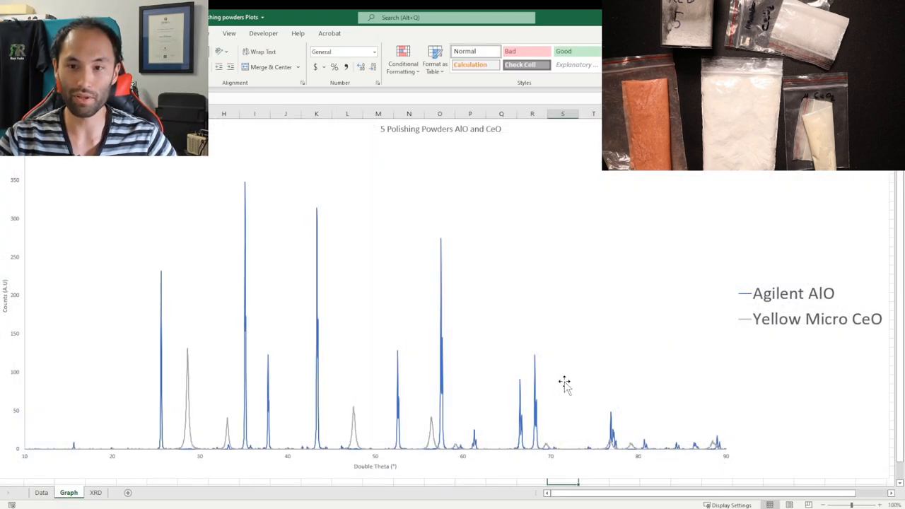
mouse_move(556, 257)
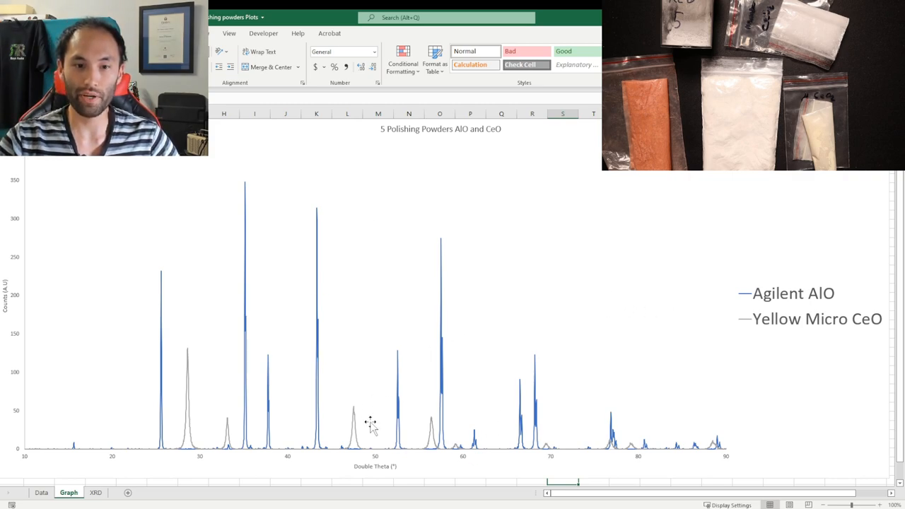
mouse_move(784, 302)
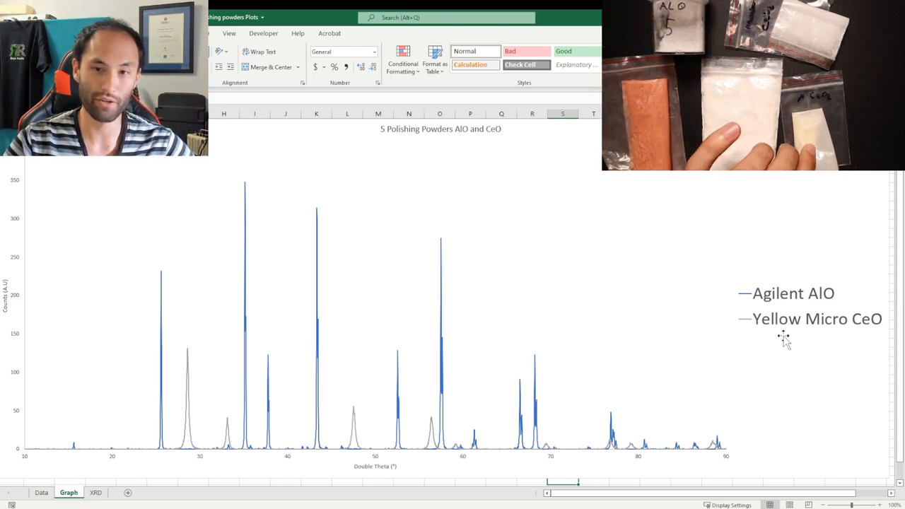
mouse_move(402, 202)
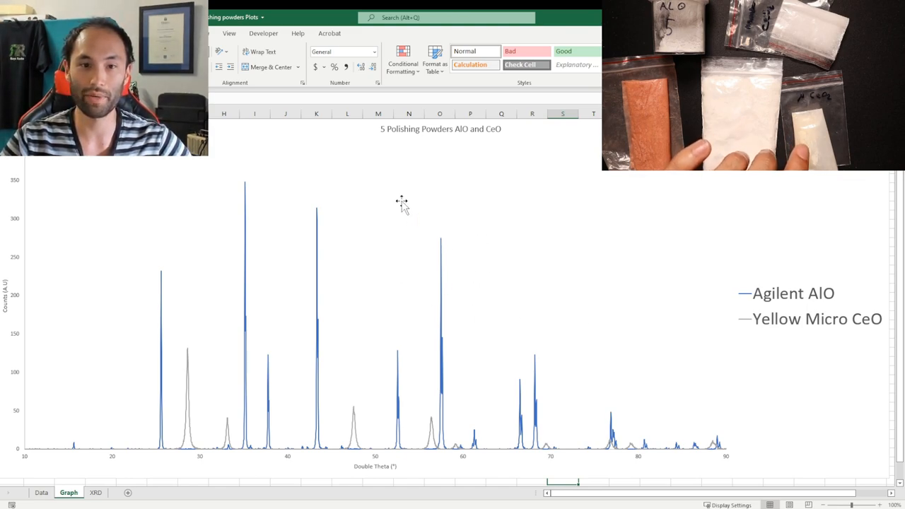
mouse_move(393, 351)
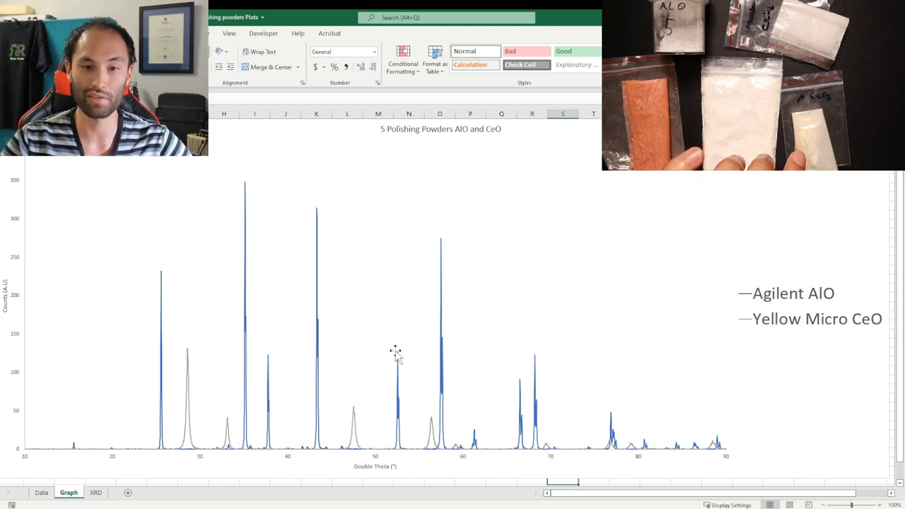
mouse_move(245, 321)
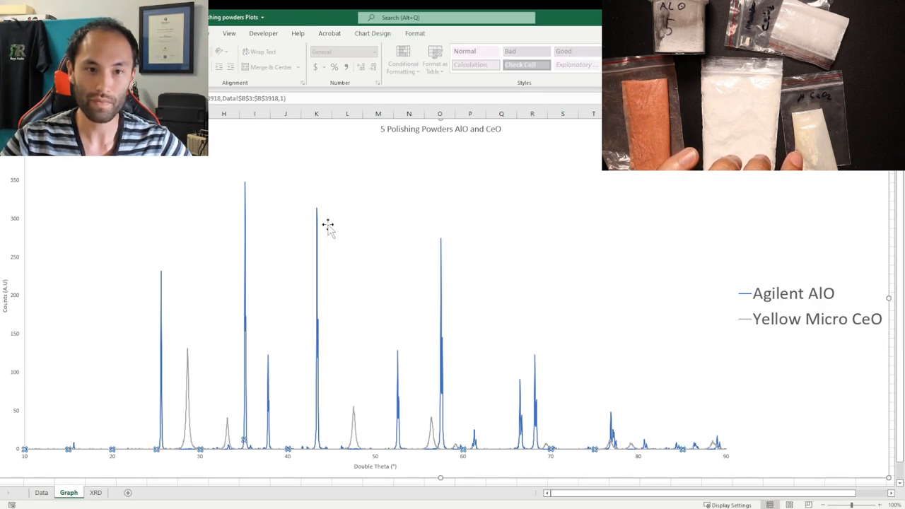
mouse_move(303, 299)
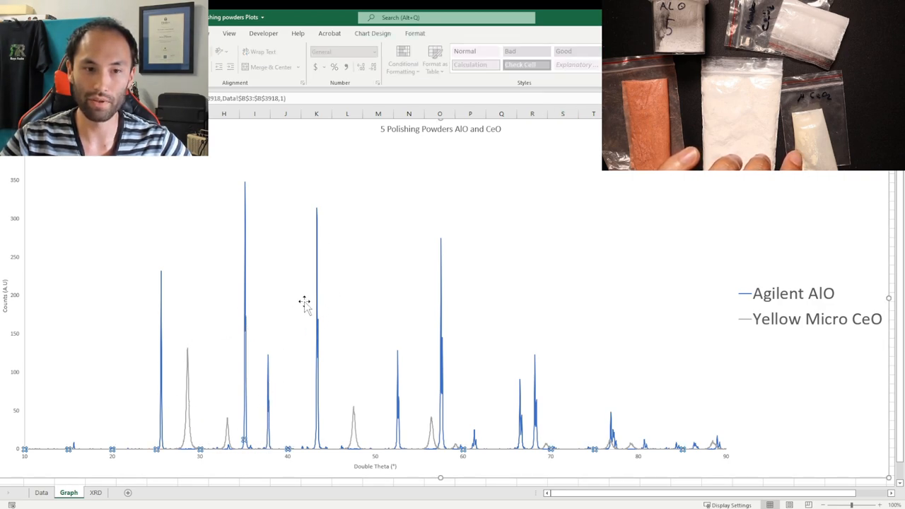
mouse_move(633, 409)
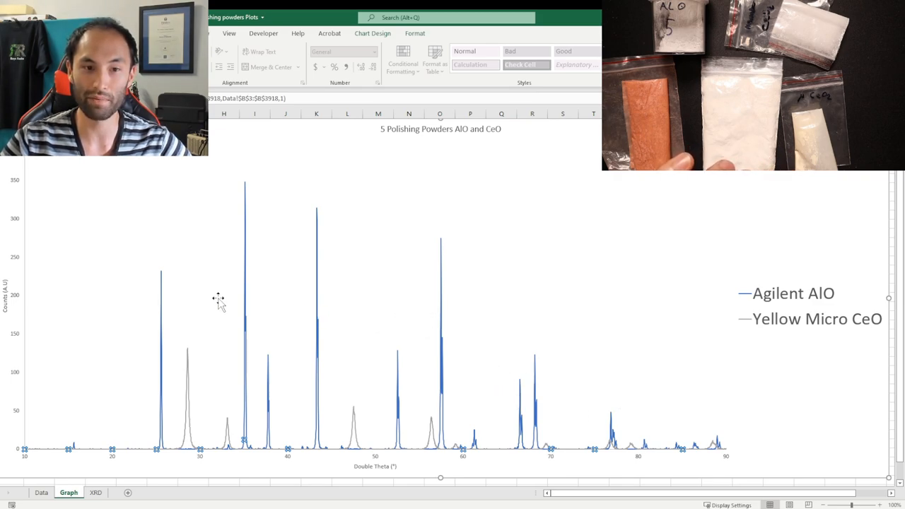
mouse_move(409, 375)
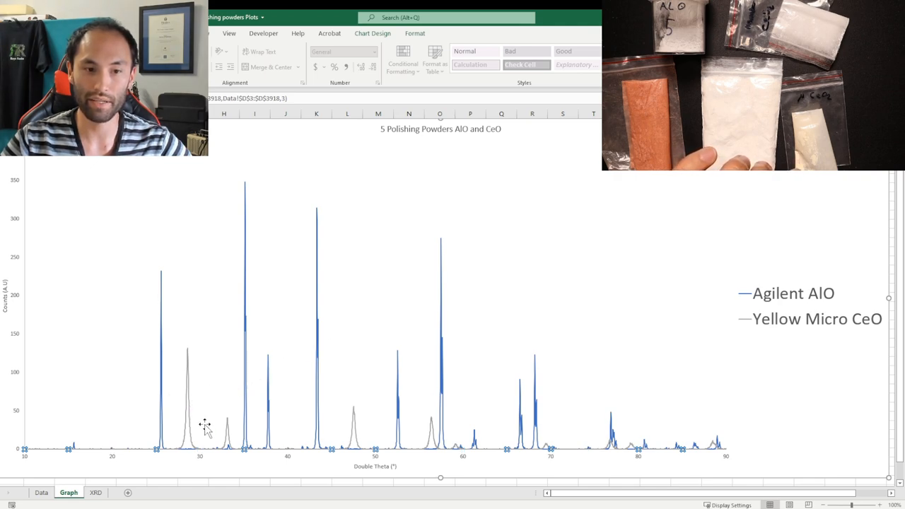
mouse_move(192, 402)
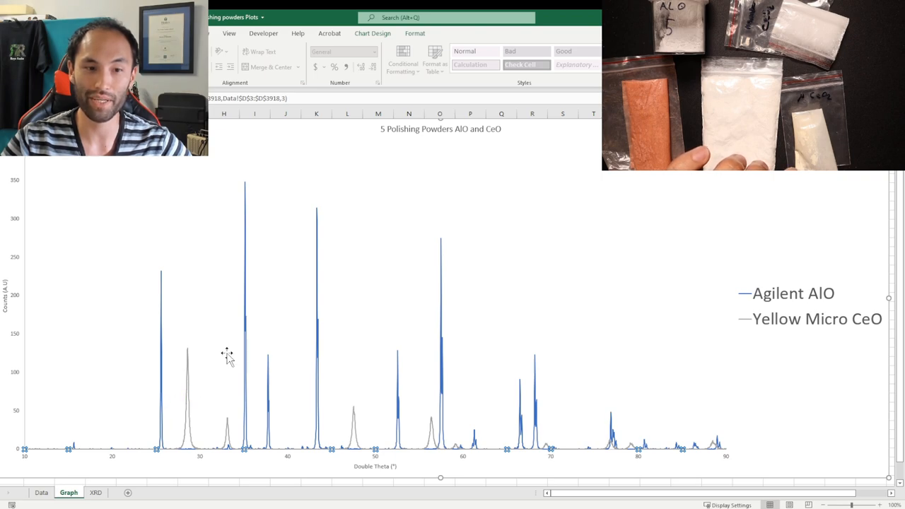
mouse_move(468, 351)
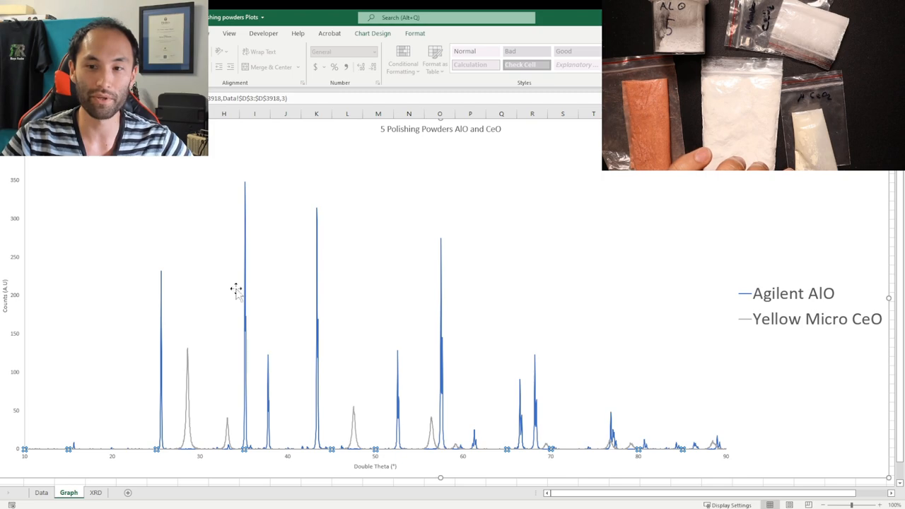
mouse_move(190, 367)
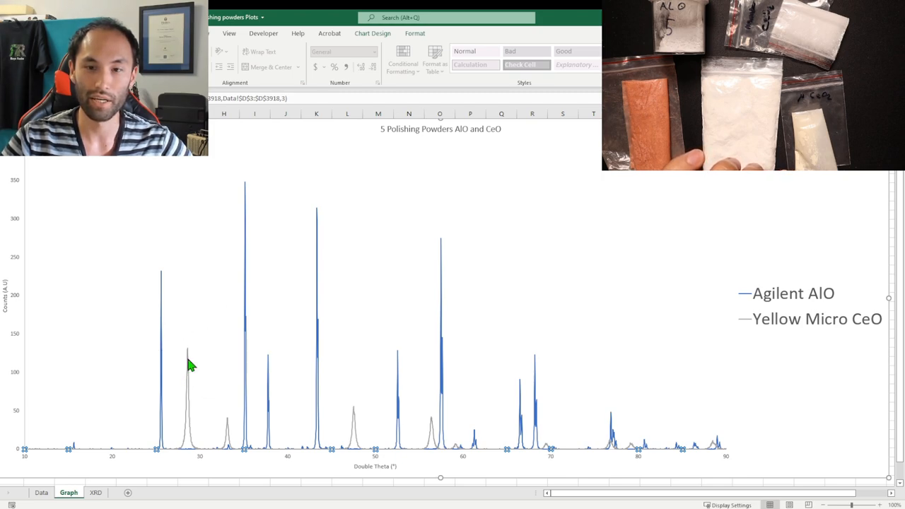
mouse_move(546, 216)
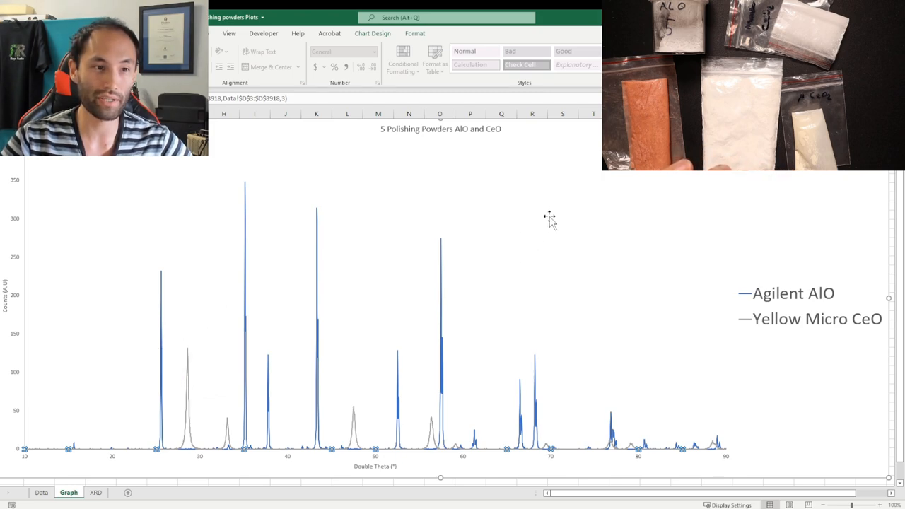
mouse_move(559, 223)
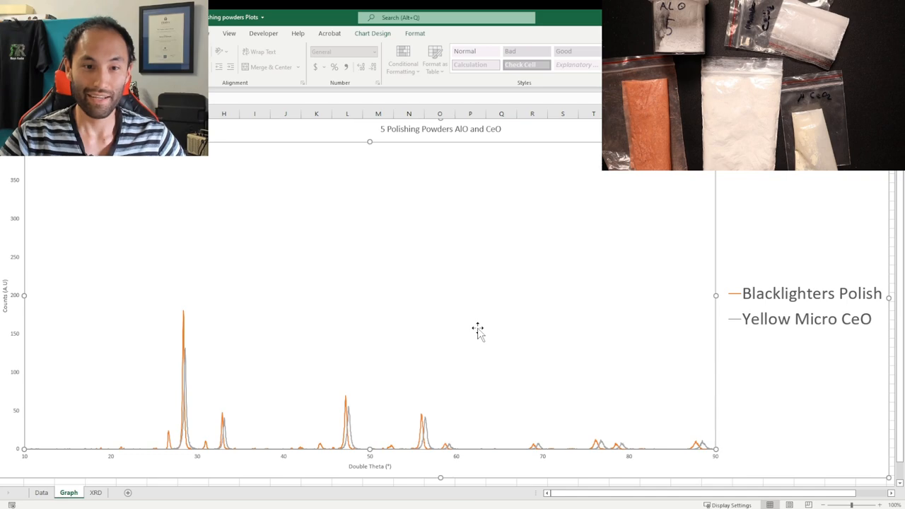
mouse_move(779, 317)
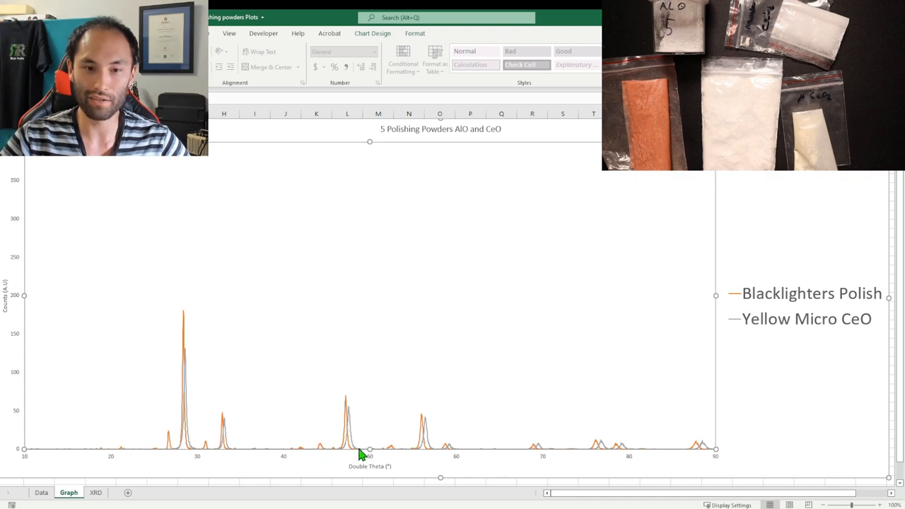
mouse_move(394, 452)
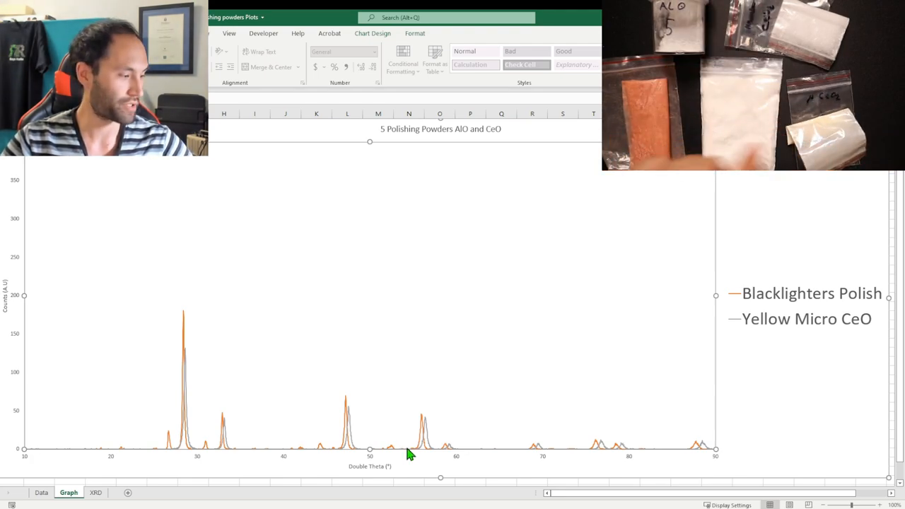
mouse_move(515, 338)
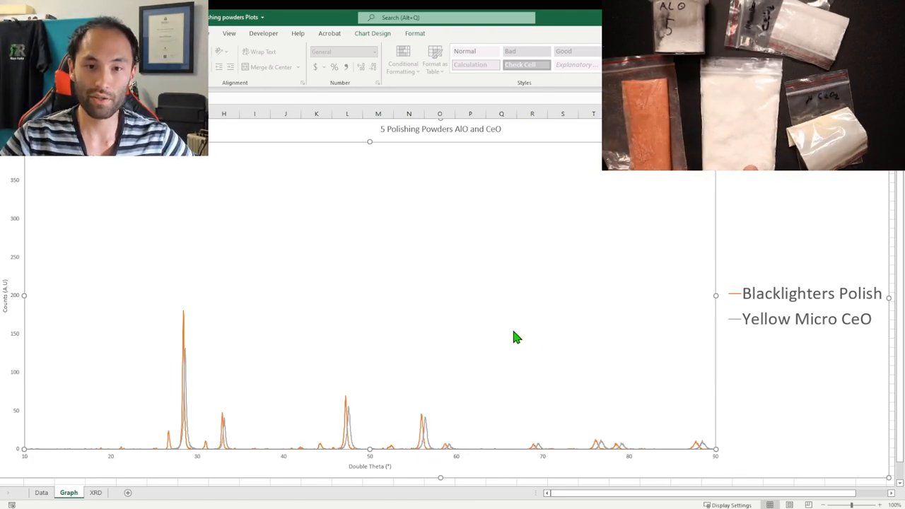
click(43, 489)
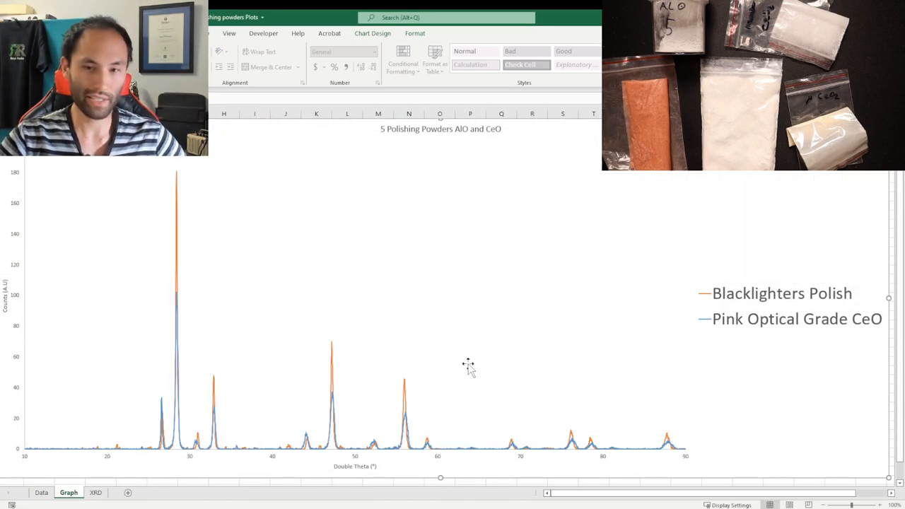
mouse_move(481, 345)
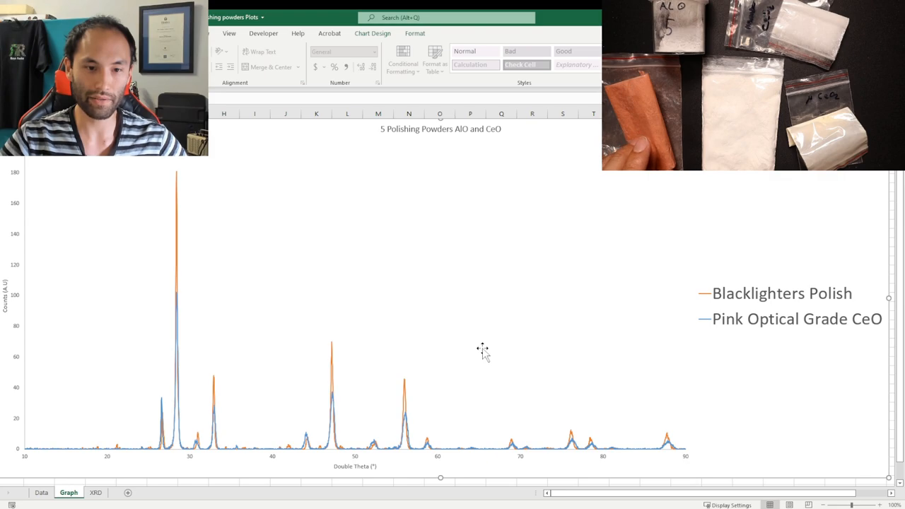
mouse_move(179, 327)
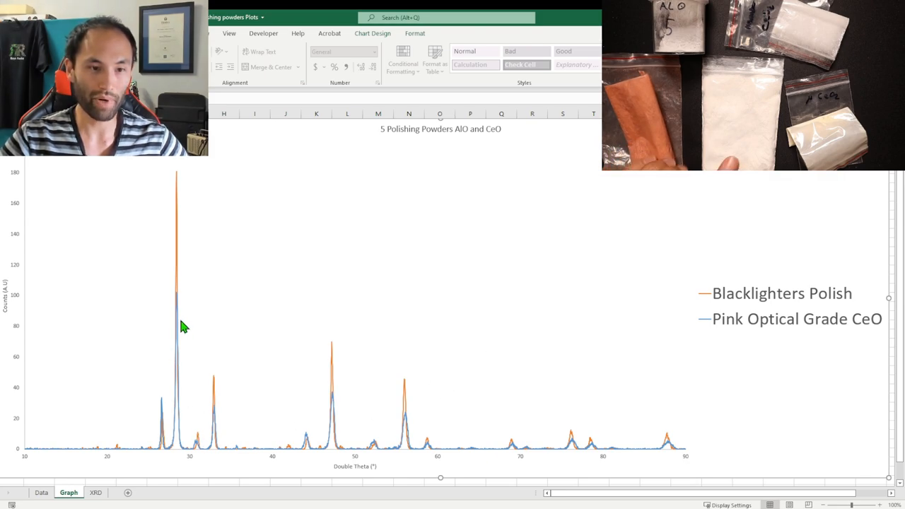
mouse_move(154, 459)
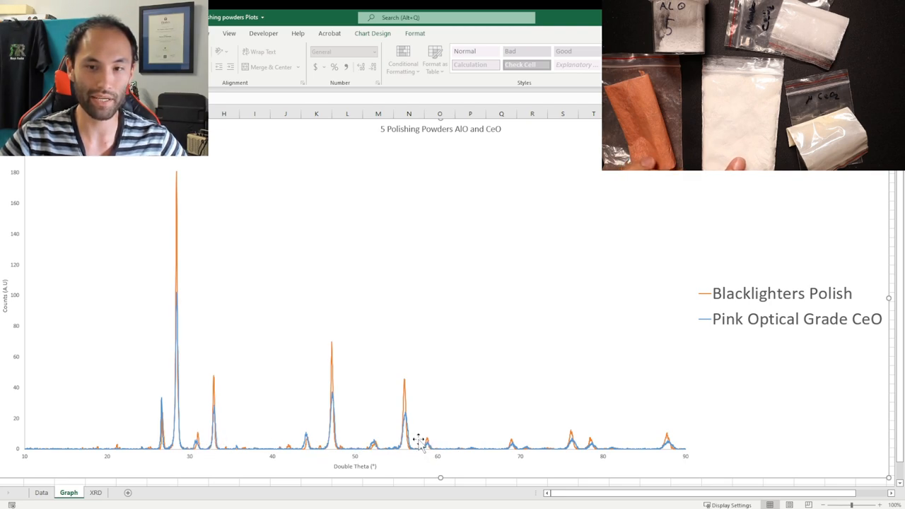
mouse_move(178, 410)
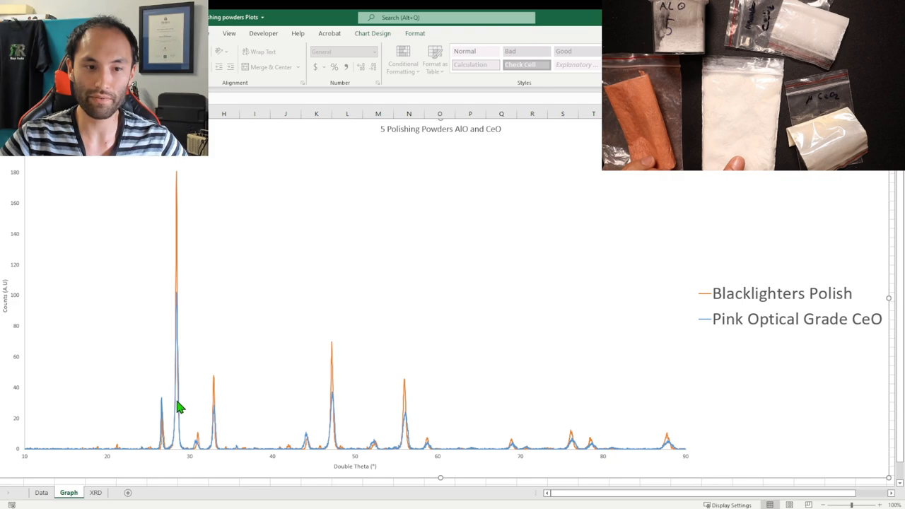
mouse_move(322, 453)
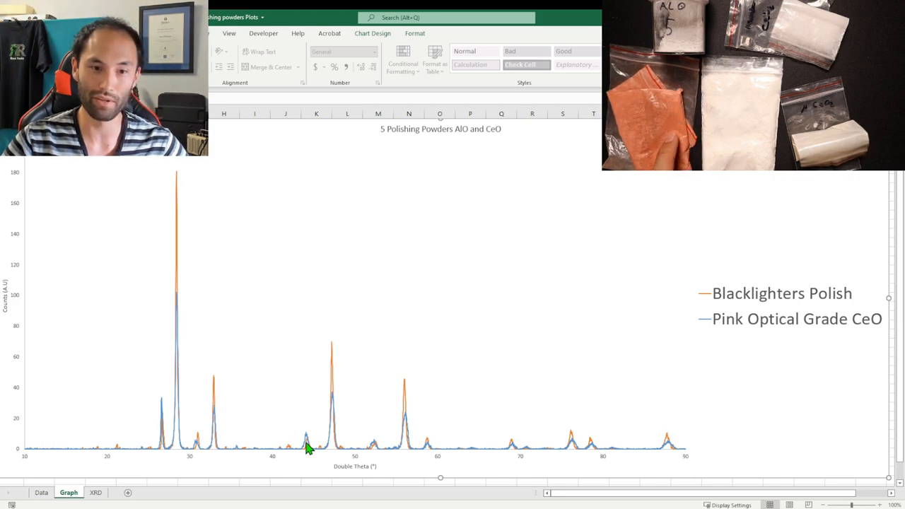
mouse_move(296, 455)
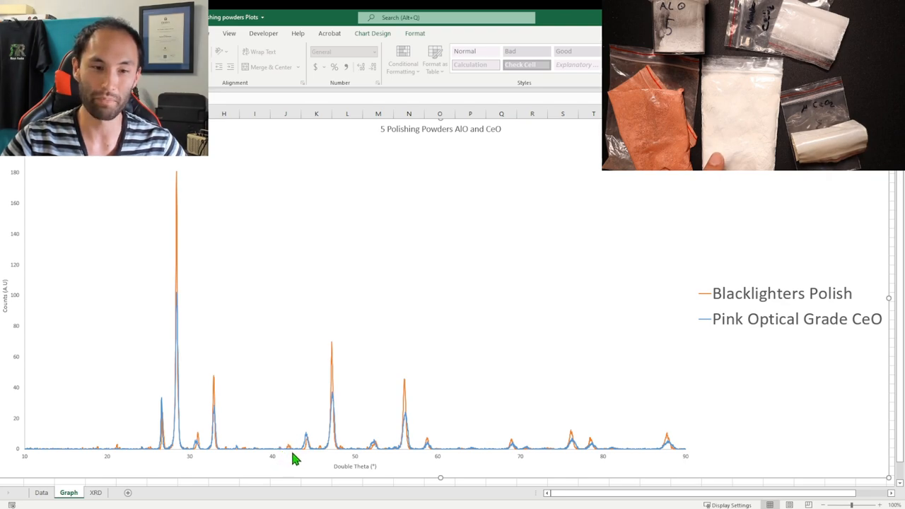
mouse_move(508, 405)
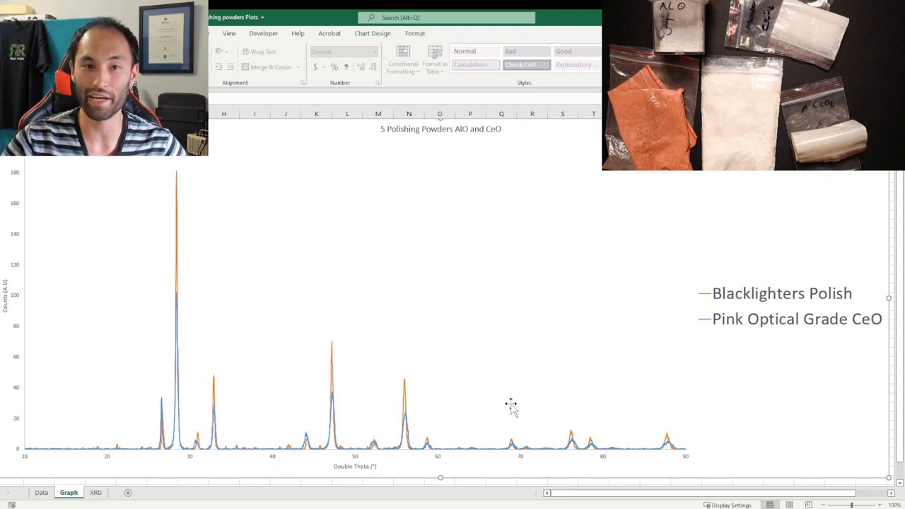
mouse_move(164, 226)
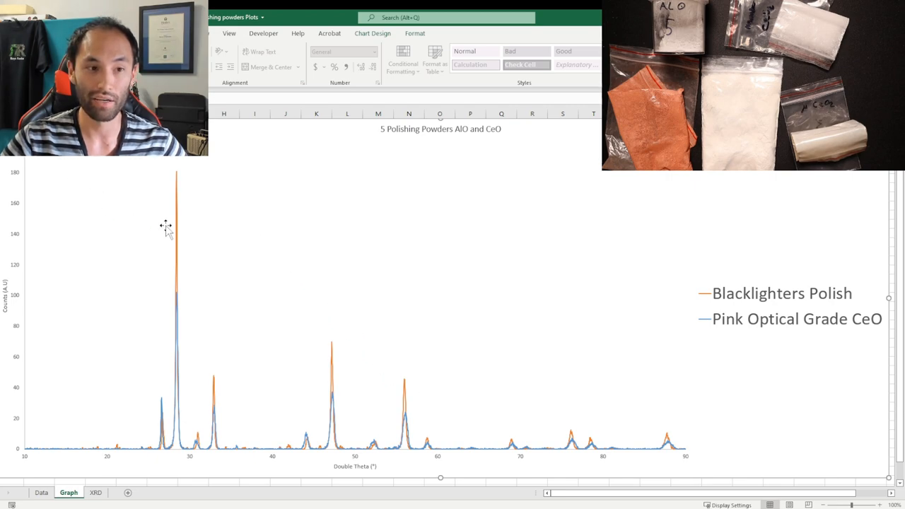
mouse_move(404, 304)
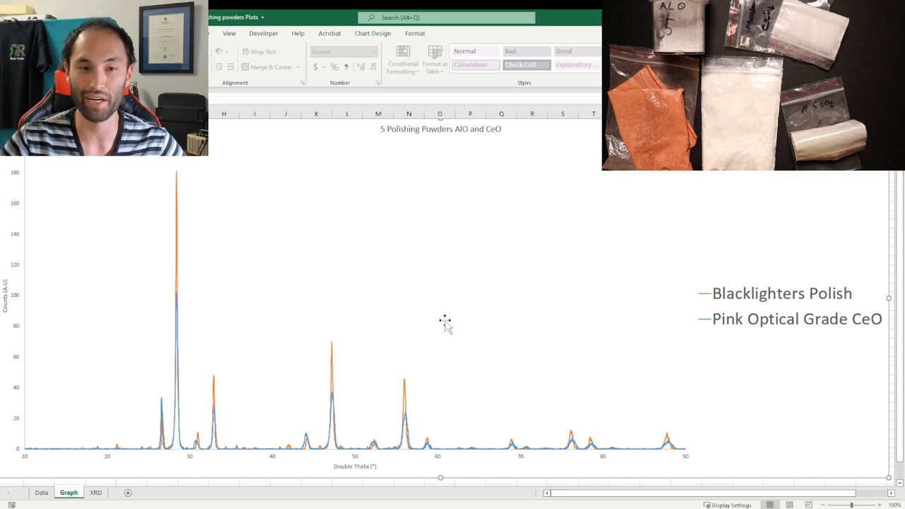
mouse_move(385, 235)
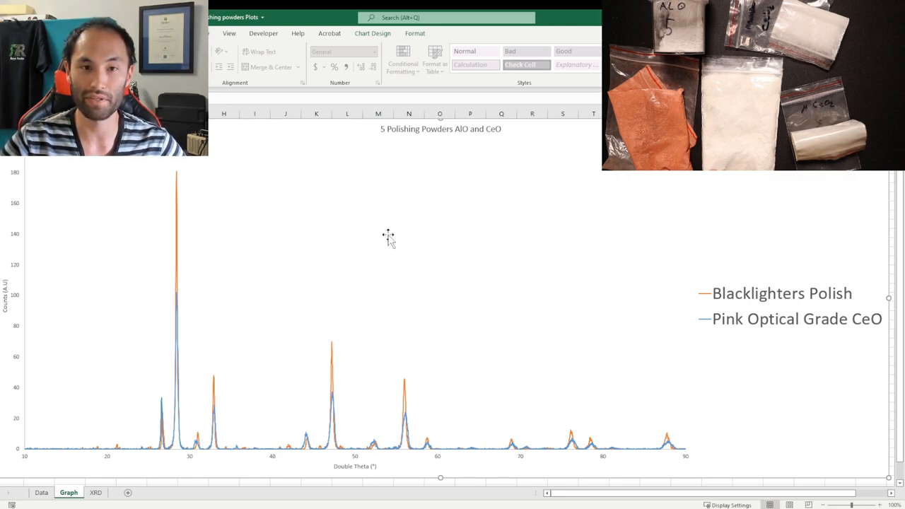
mouse_move(534, 233)
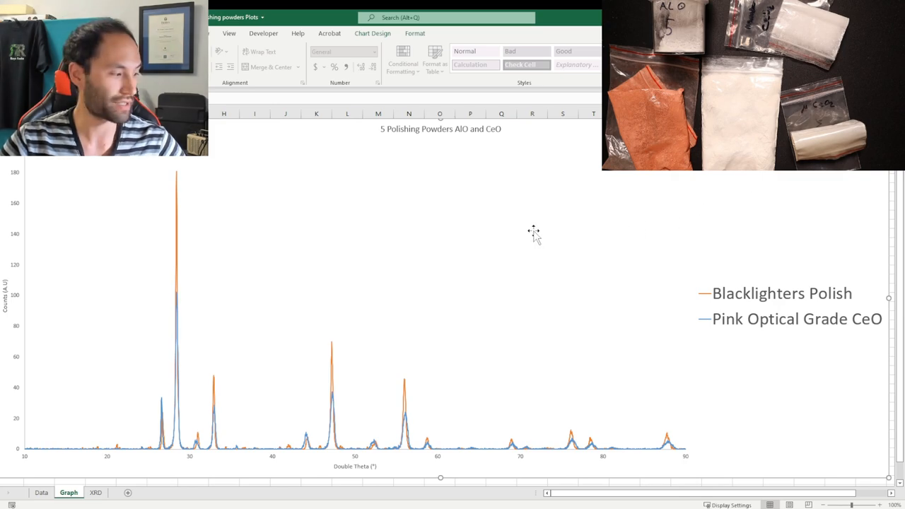
mouse_move(495, 278)
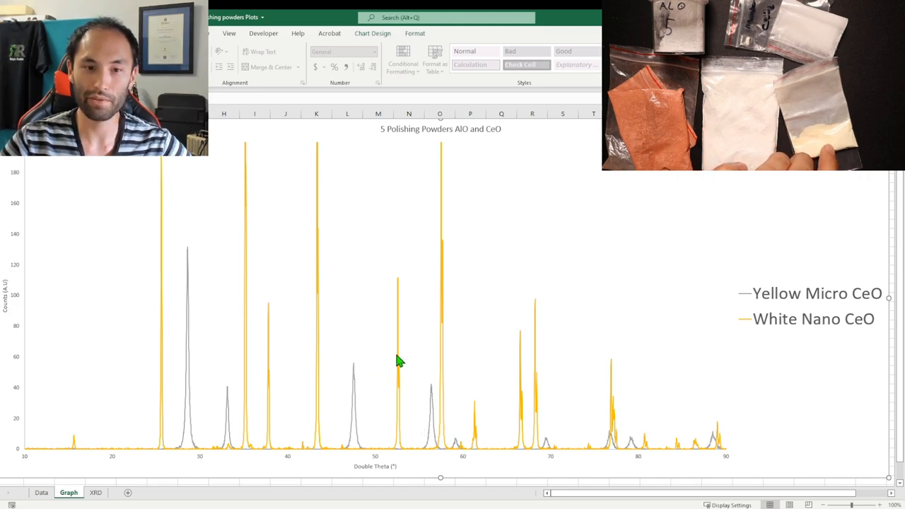
mouse_move(246, 385)
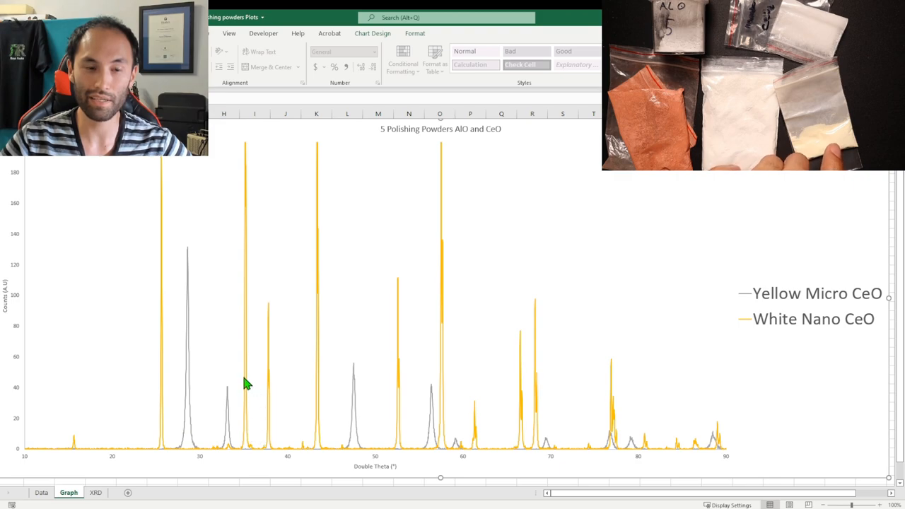
mouse_move(252, 388)
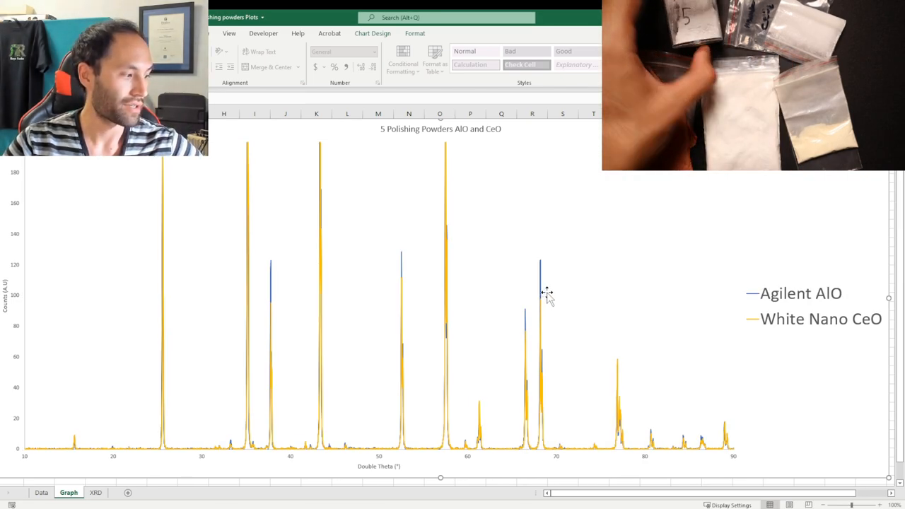
mouse_move(546, 328)
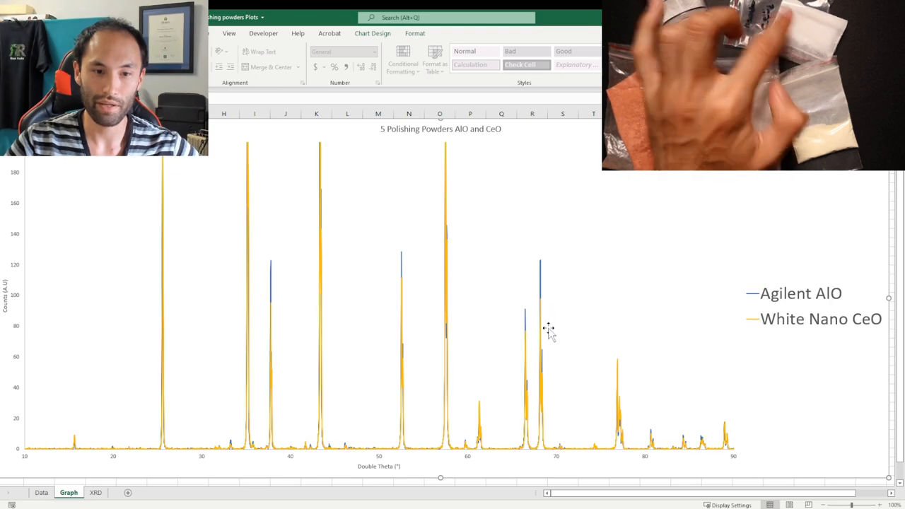
mouse_move(552, 332)
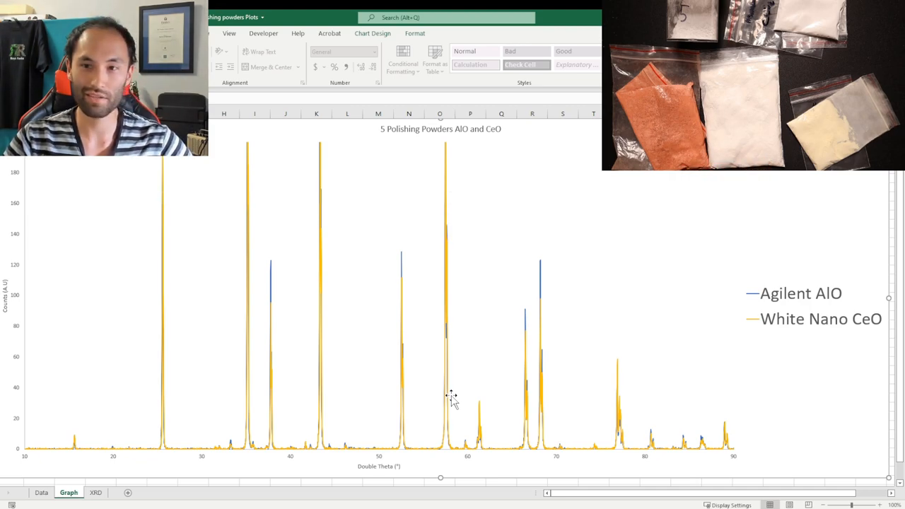
mouse_move(333, 394)
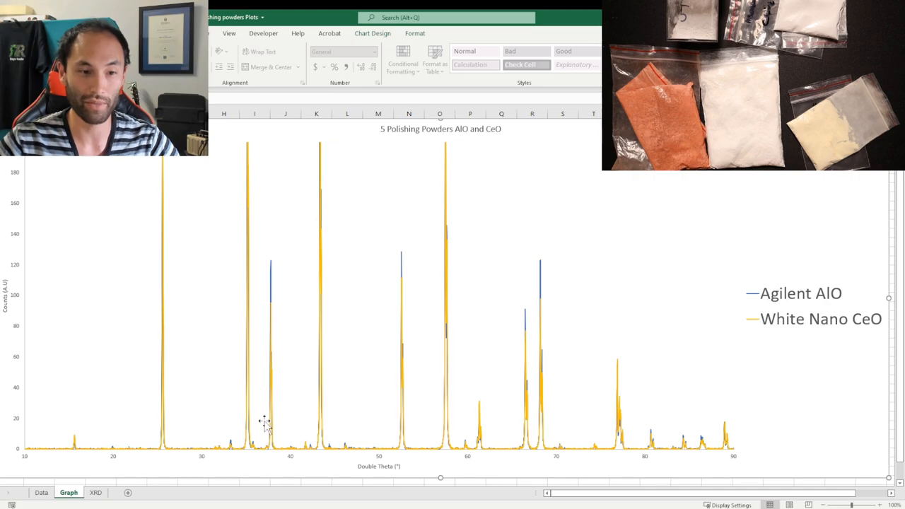
Show the XRD sheet displaying the two X-ray diffractometer instrument photos.
click(101, 492)
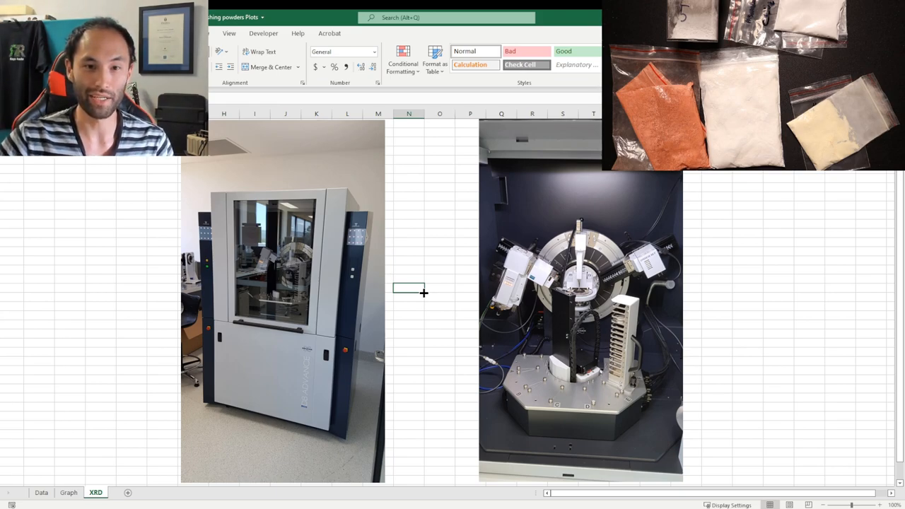
mouse_move(438, 280)
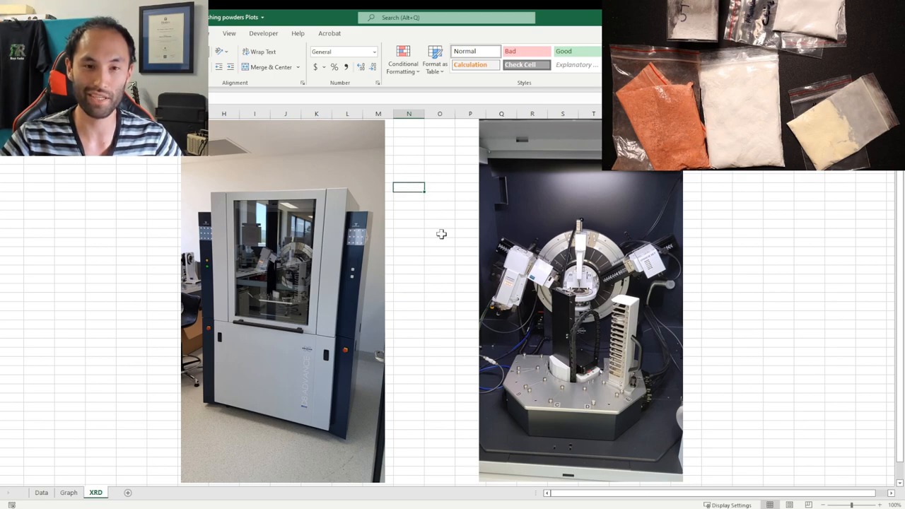
click(438, 190)
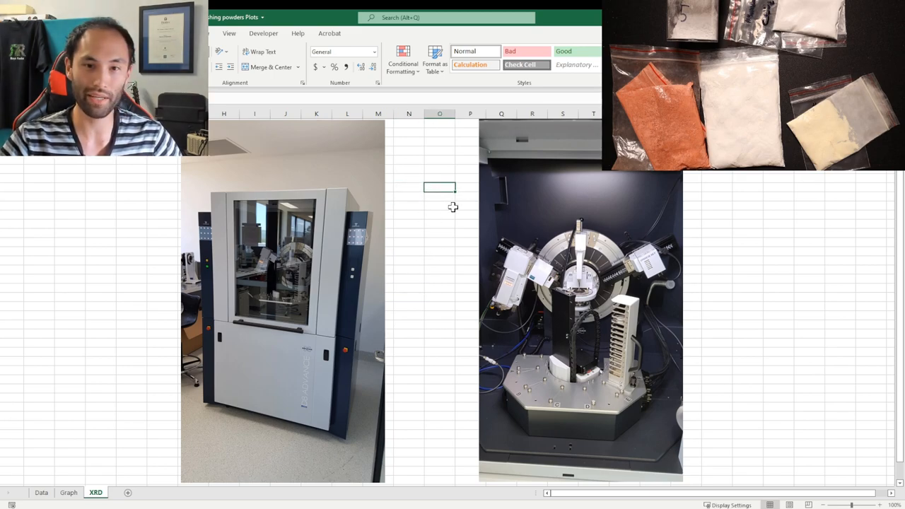
mouse_move(448, 211)
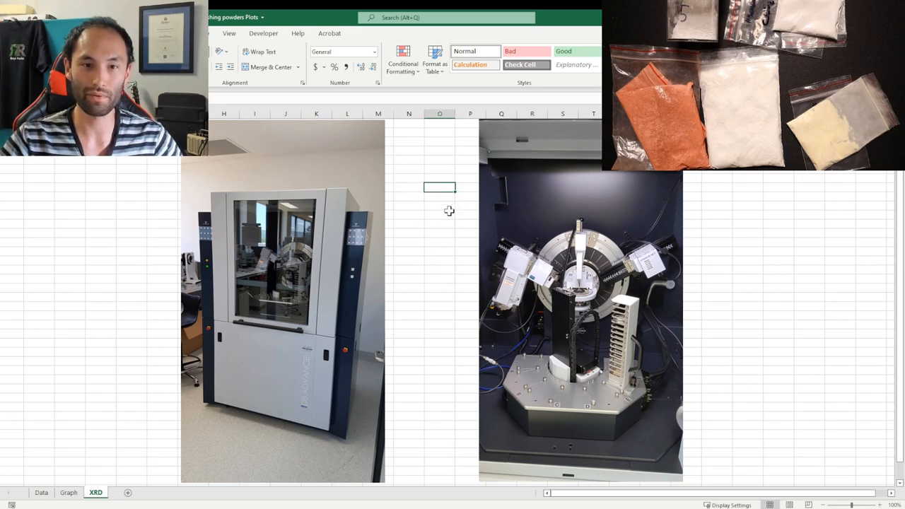